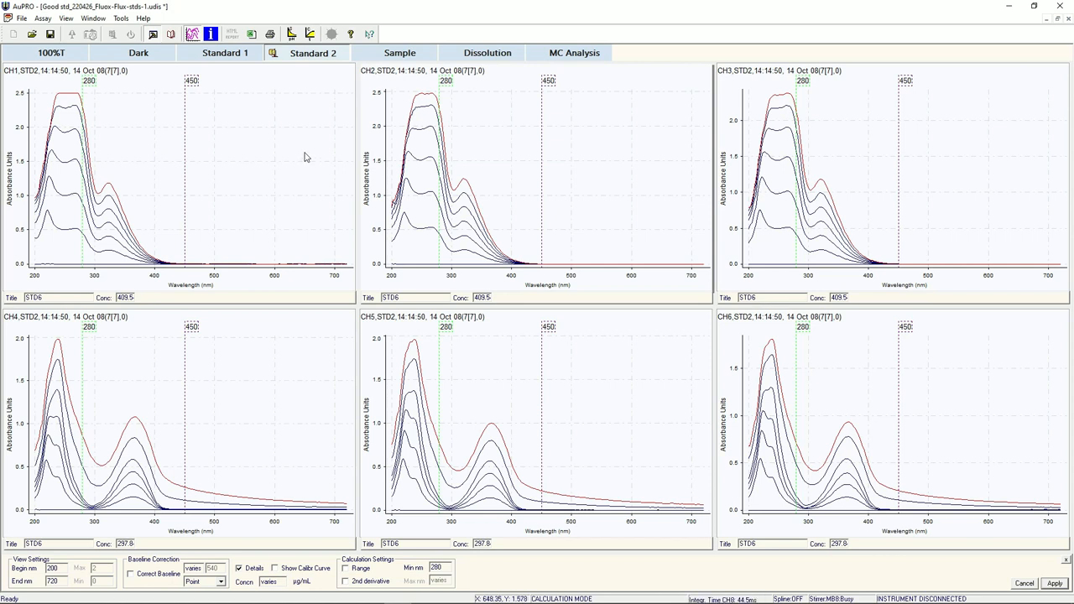
mouse_move(265, 149)
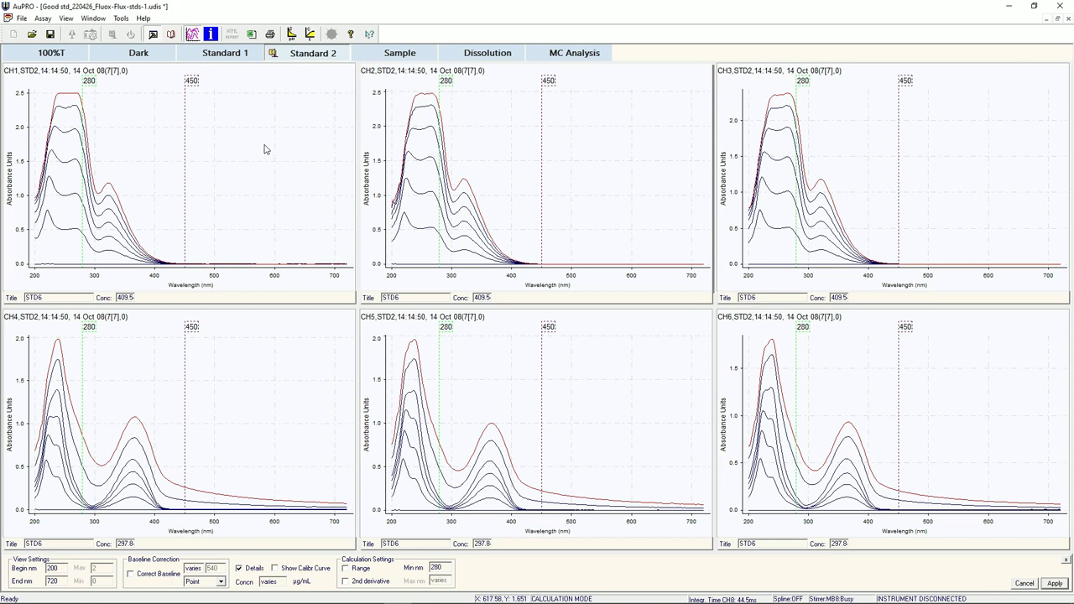
Look over the Tools menu while the six STD2 calibration curves are displayed.
click(121, 17)
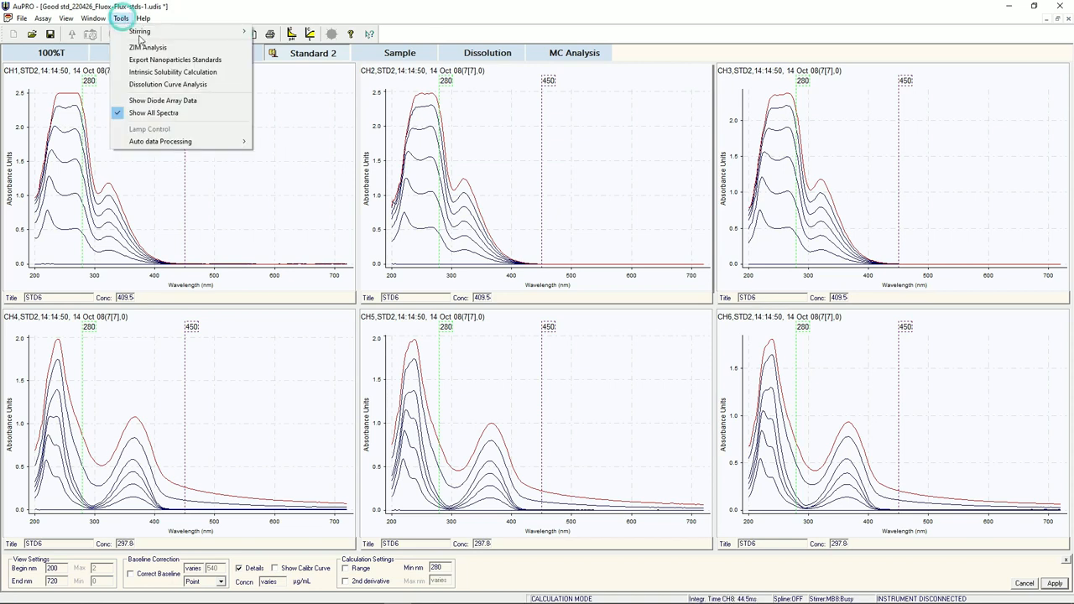
mouse_move(160, 141)
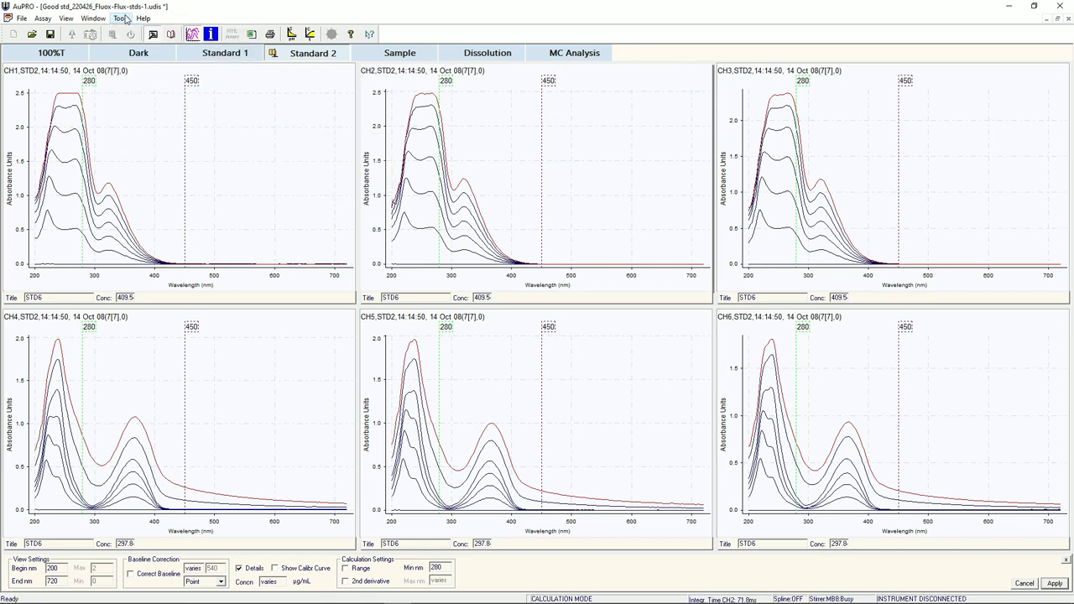
mouse_move(579, 200)
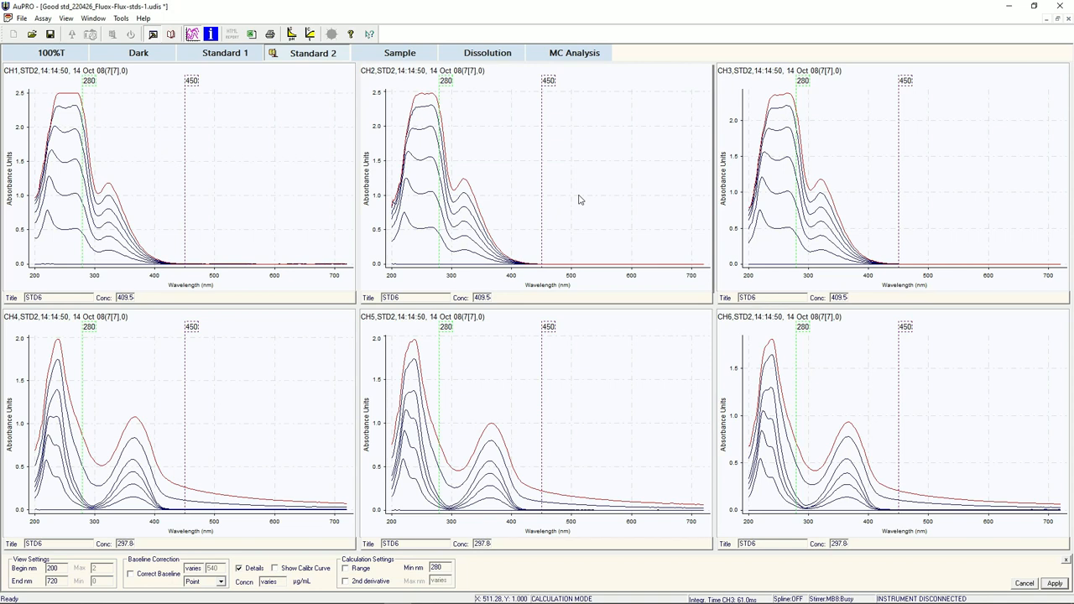
mouse_move(600, 191)
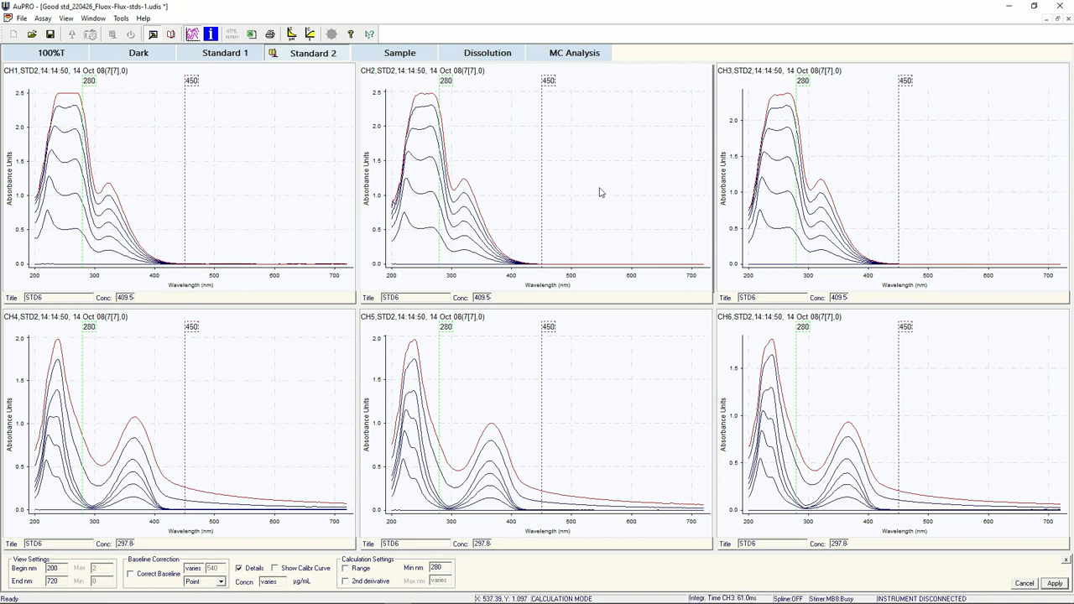
mouse_move(527, 266)
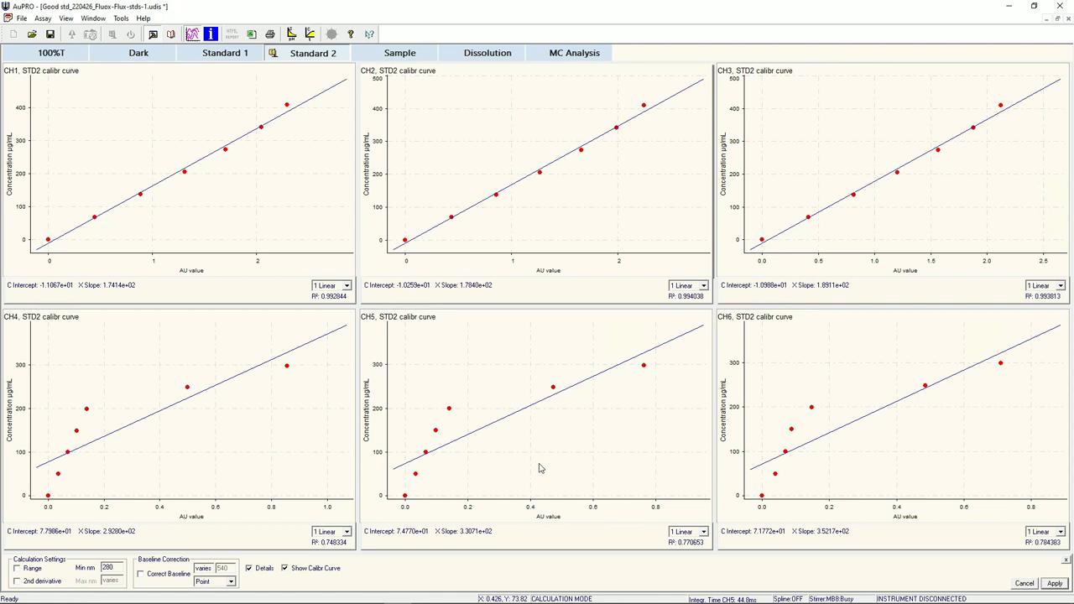
mouse_move(548, 475)
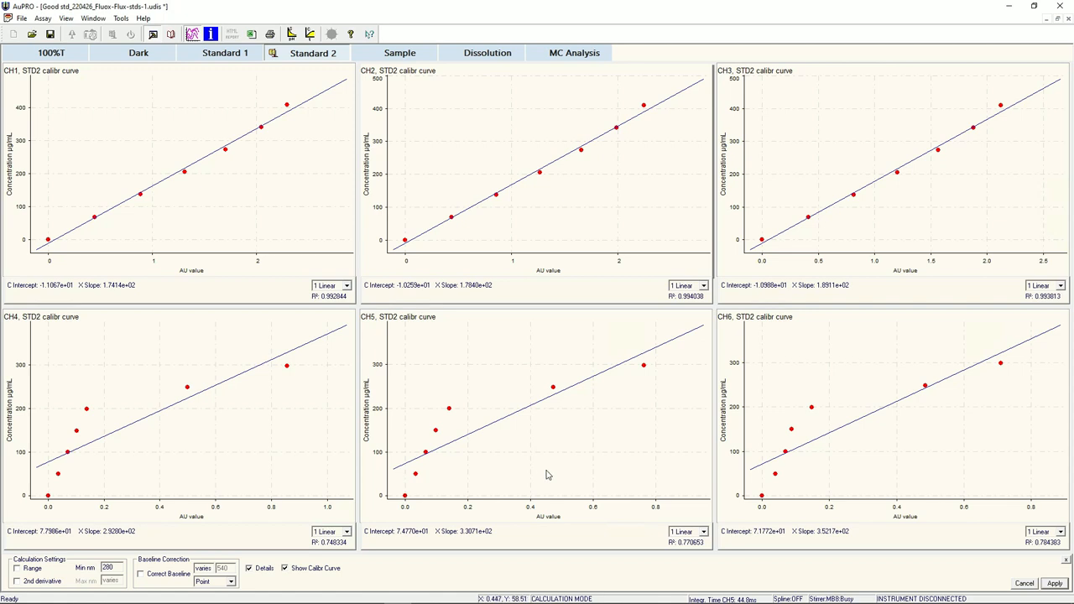
mouse_move(282, 294)
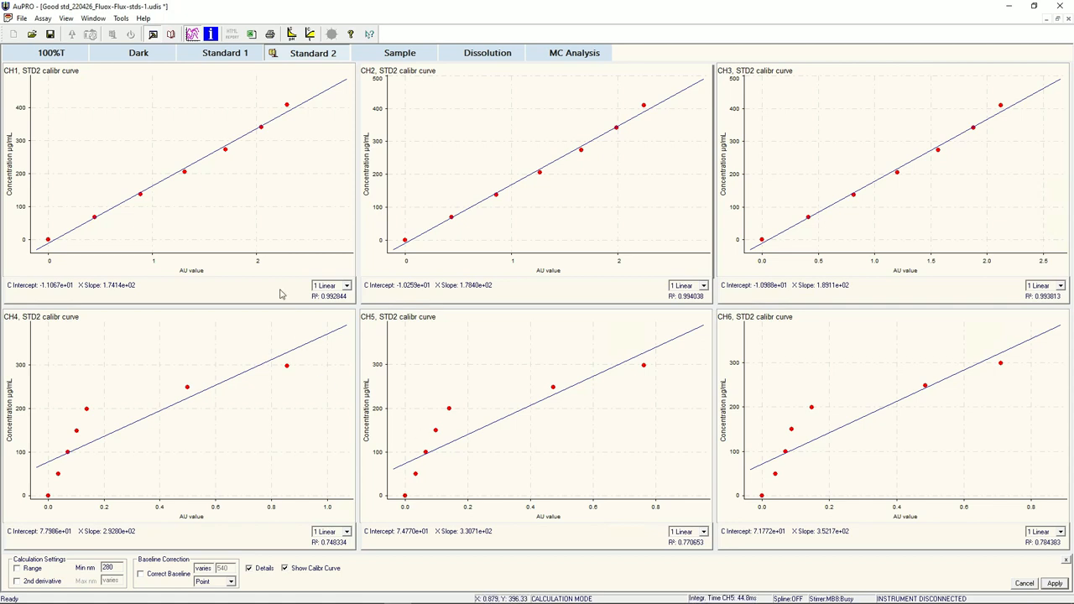
Reach the Standards Quality Check parameters via Tools > Auto data Processing.
click(121, 17)
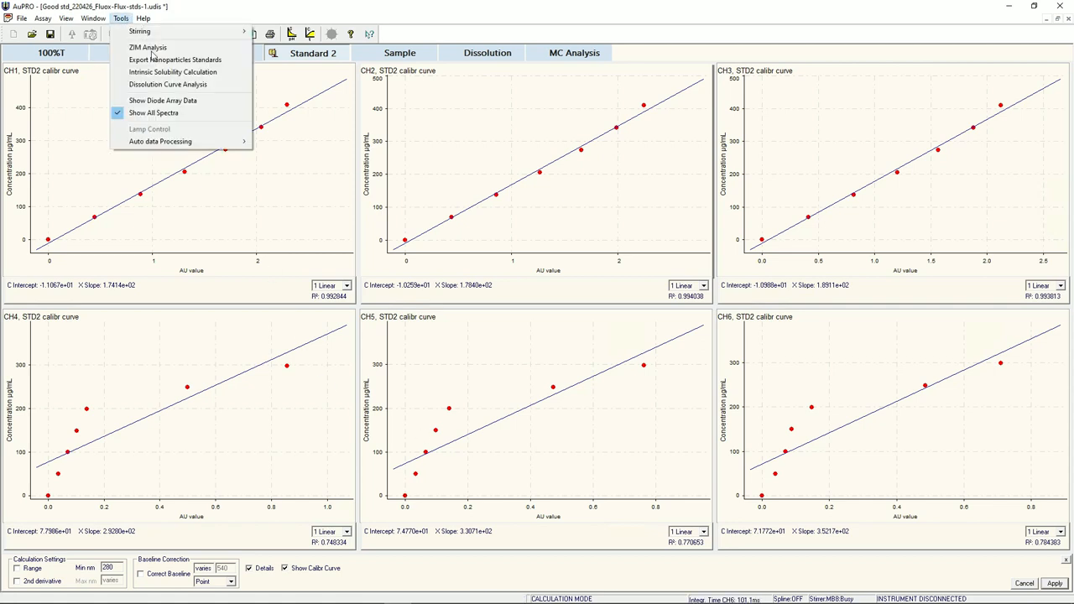
click(161, 141)
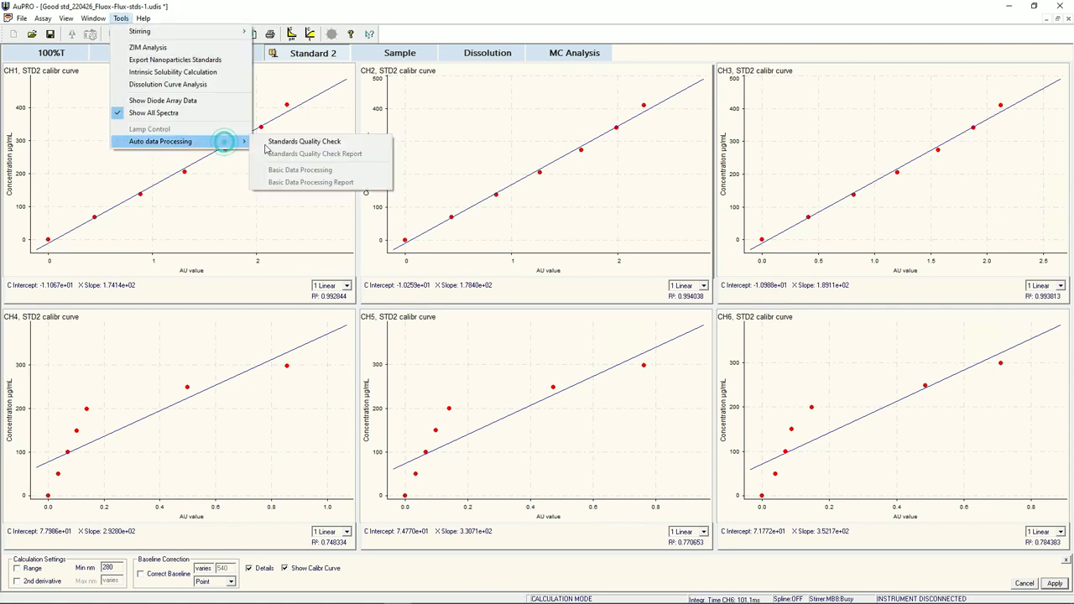
click(304, 141)
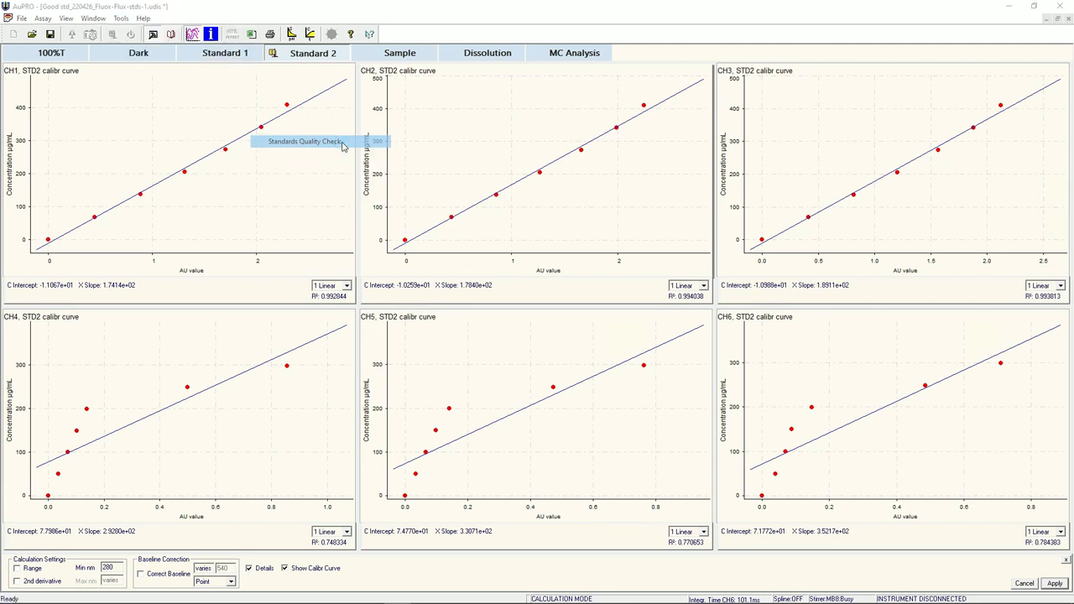
click(304, 141)
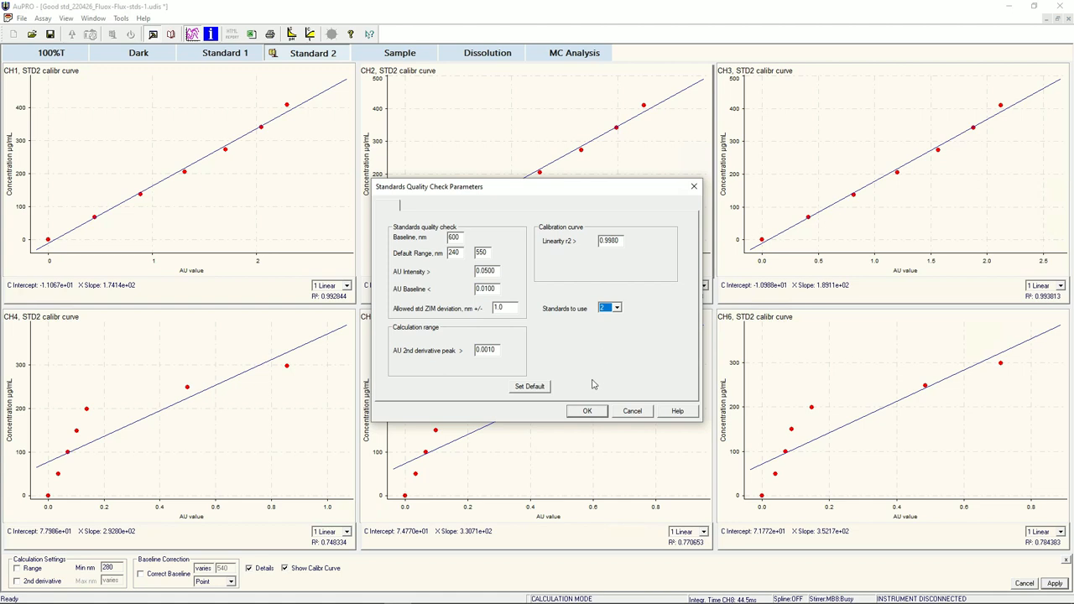
Run the standards quality check with the default thresholds and close its report.
click(587, 410)
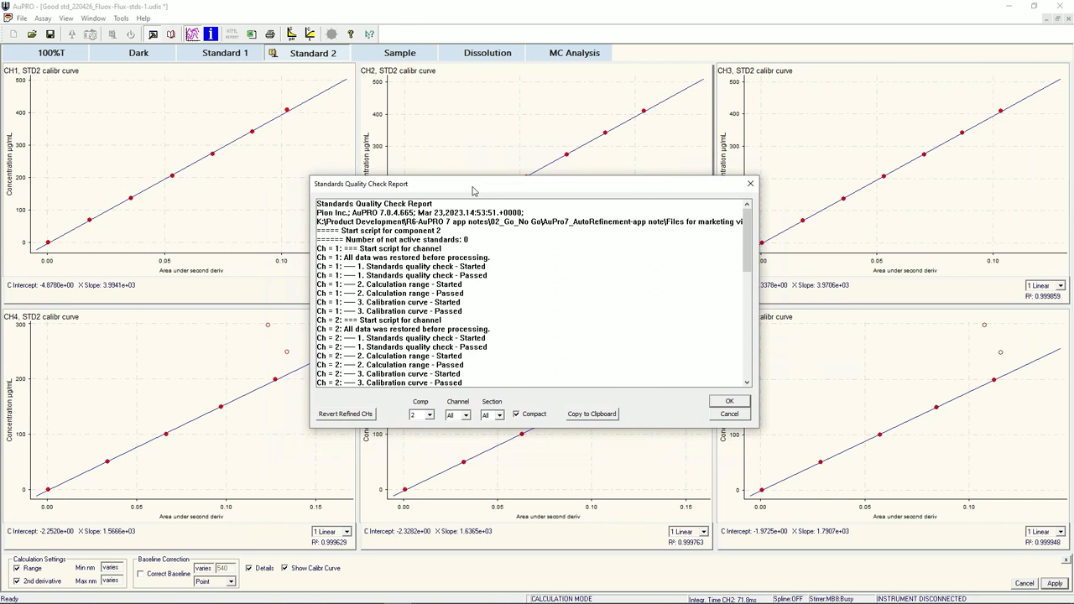
mouse_move(568, 305)
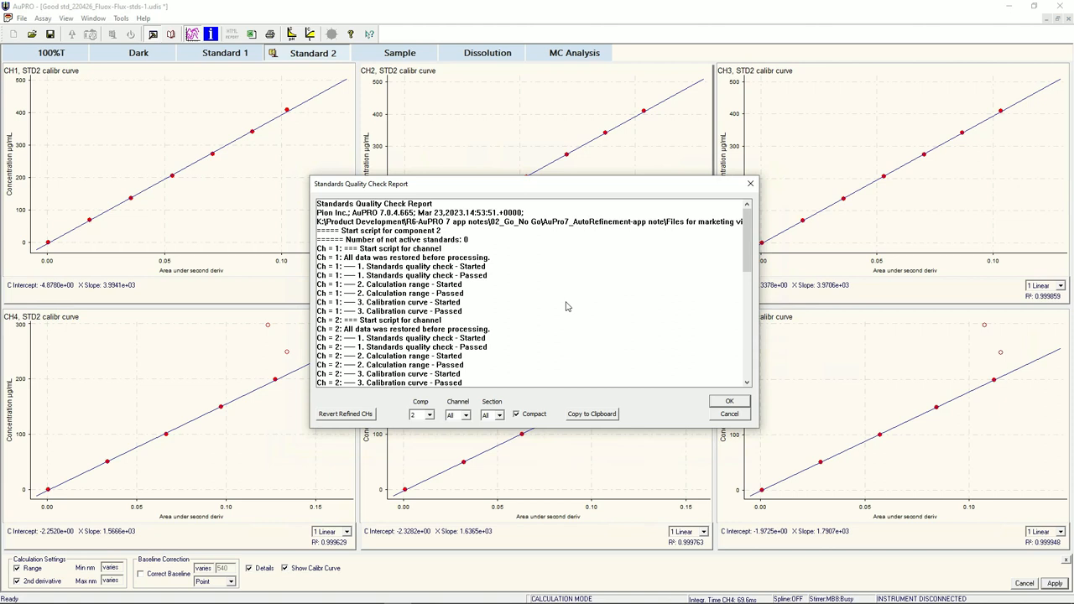
mouse_move(378, 409)
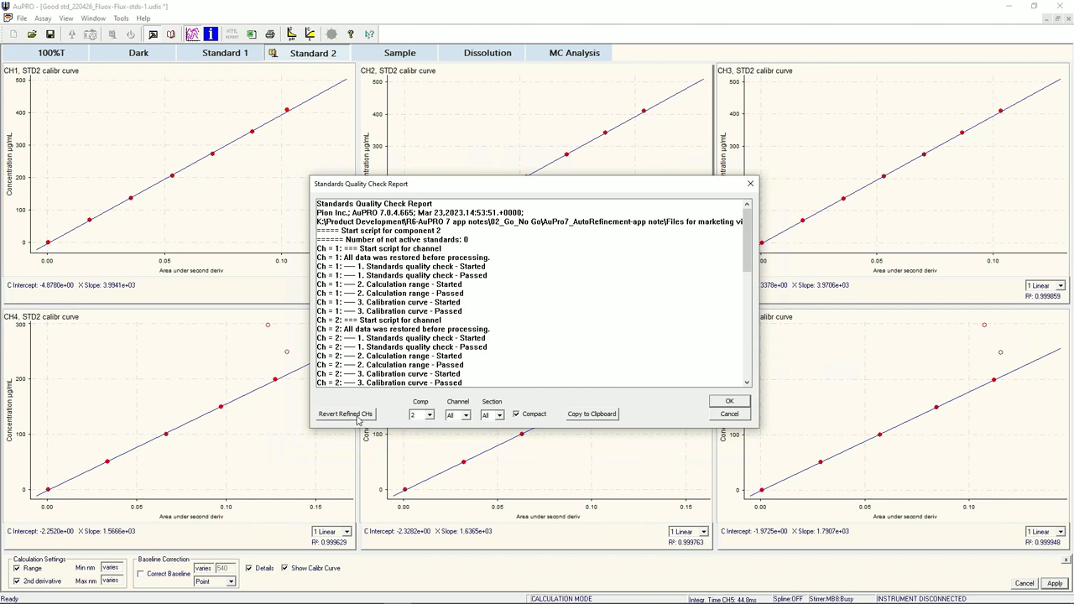
mouse_move(601, 403)
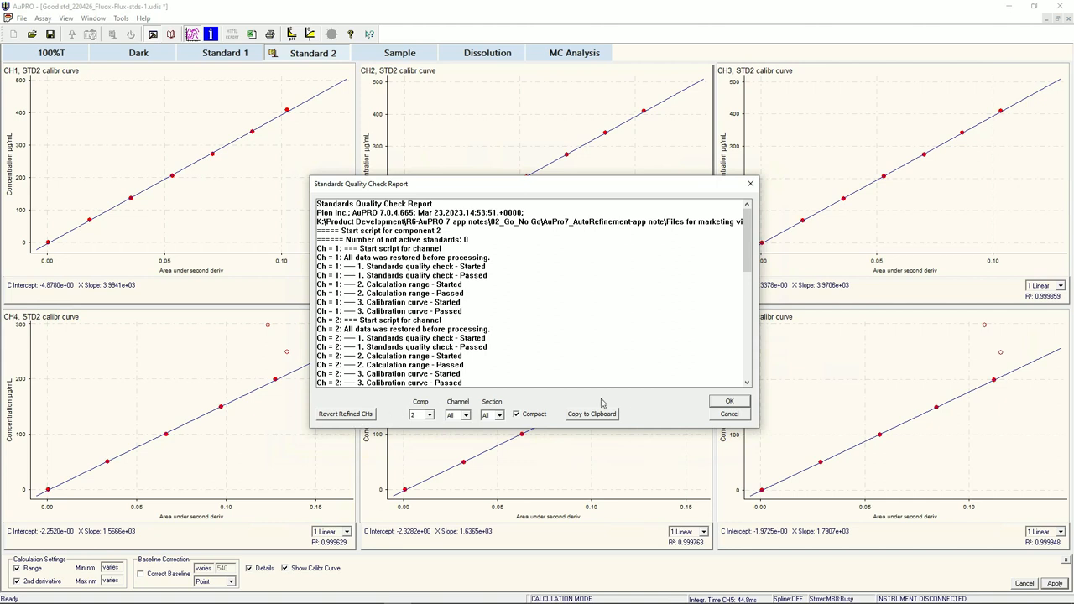
mouse_move(672, 416)
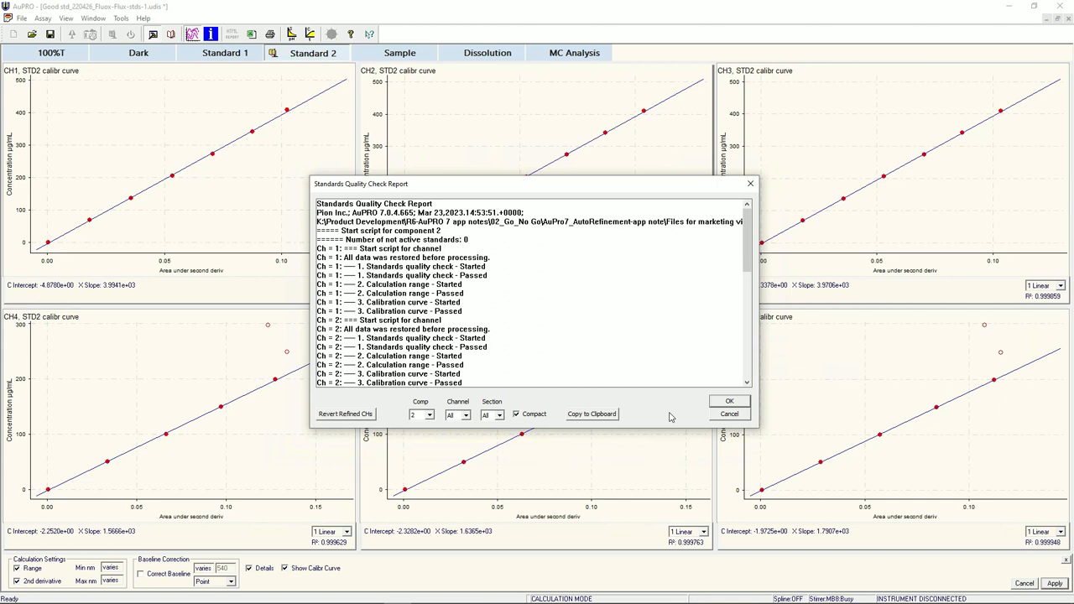
click(728, 400)
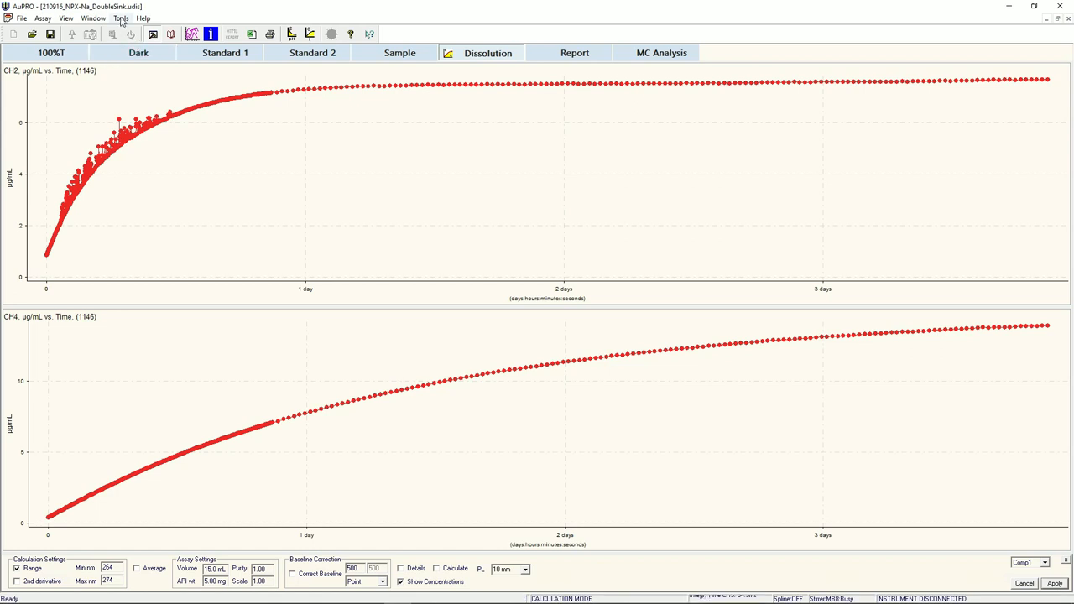
Bring up the Tools menu over the two-channel dissolution plots.
click(121, 17)
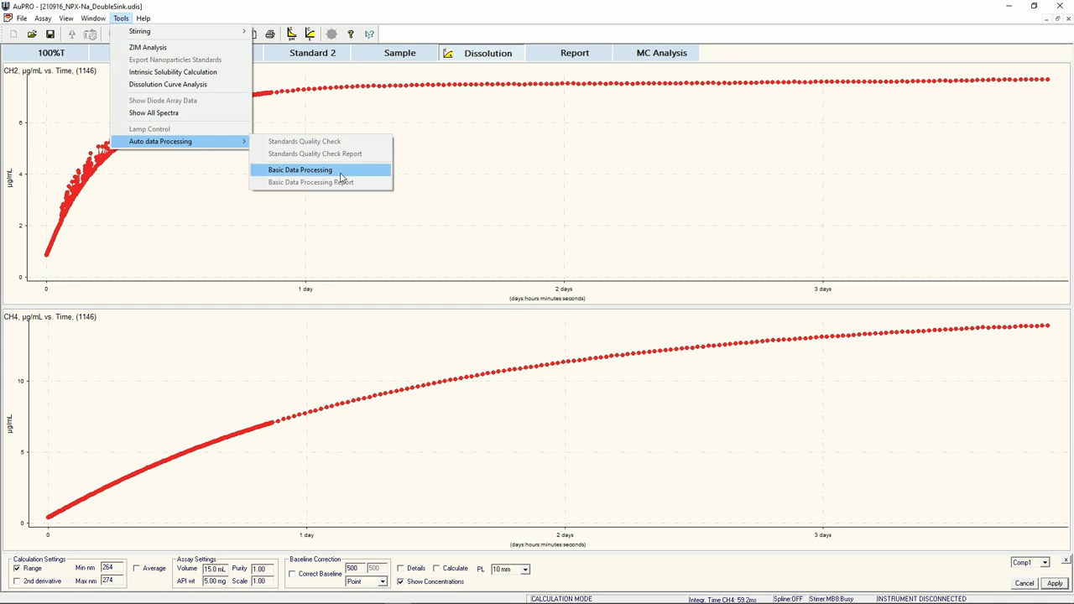
Start Basic Data Processing with the default concentration limits.
click(298, 169)
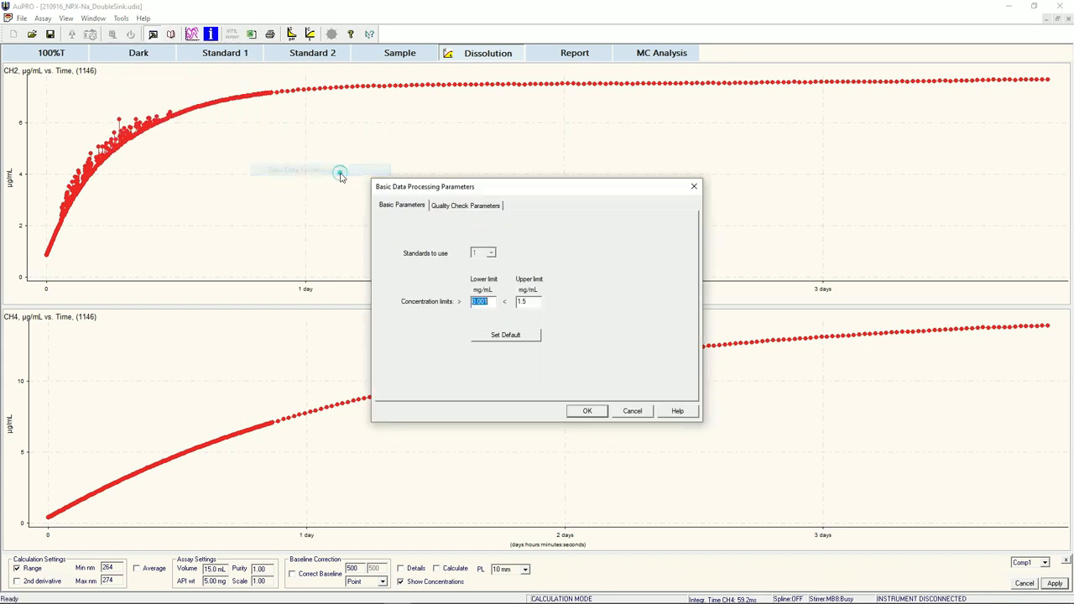
mouse_move(389, 195)
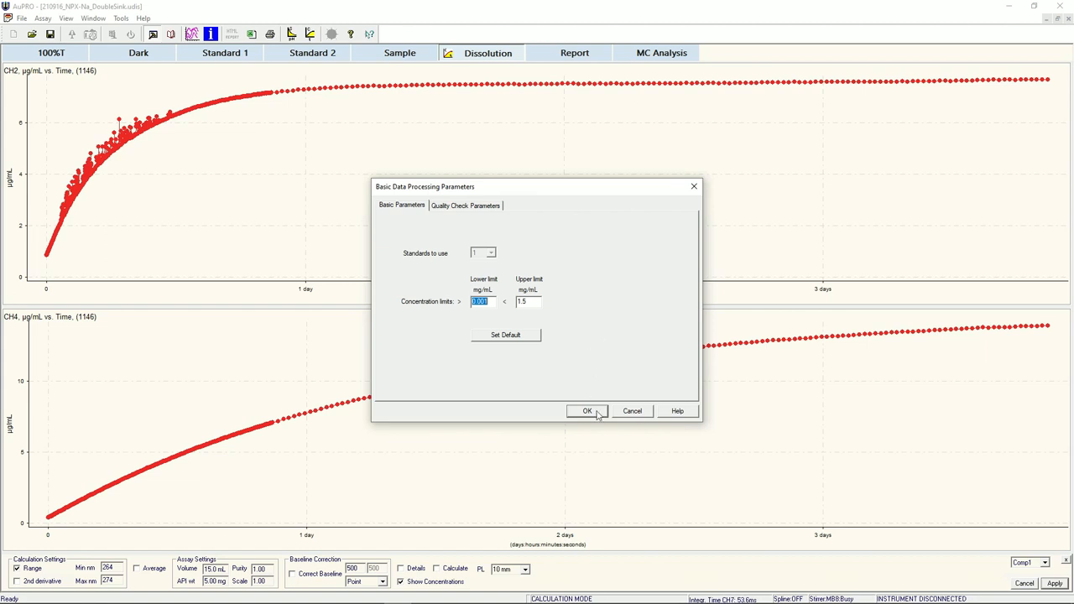
click(588, 411)
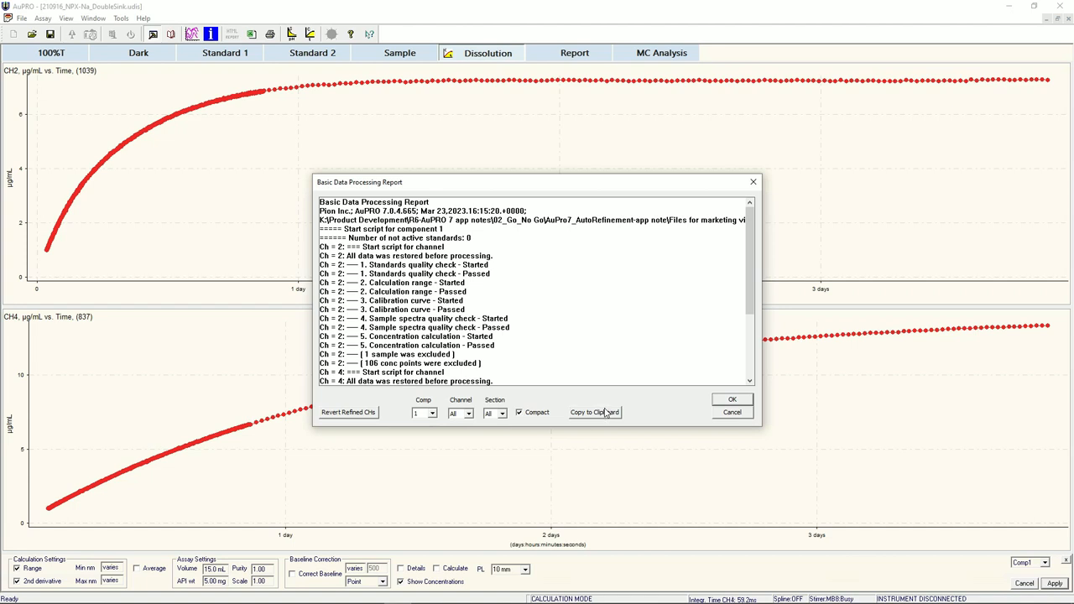
Scroll the Basic Data Processing Report to the excluded samples and concentration points.
scroll(down, 3)
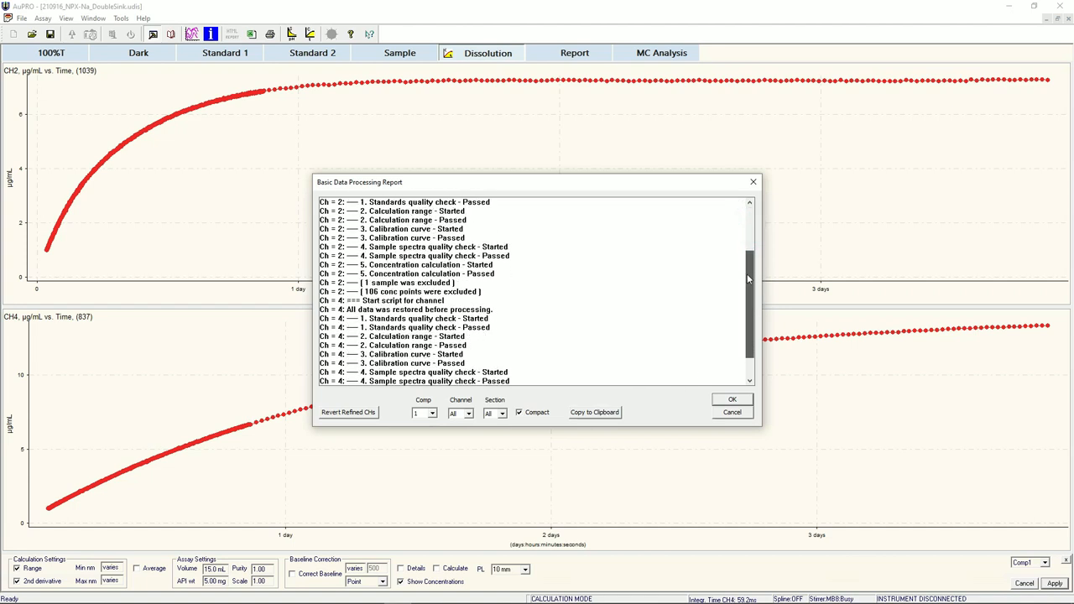
scroll(down, 3)
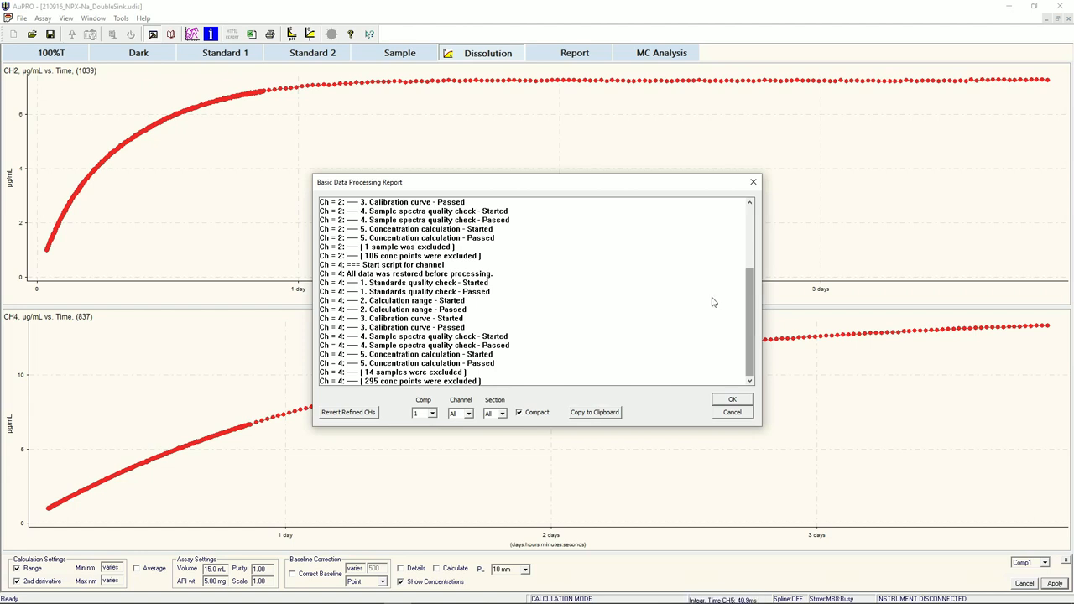
mouse_move(653, 302)
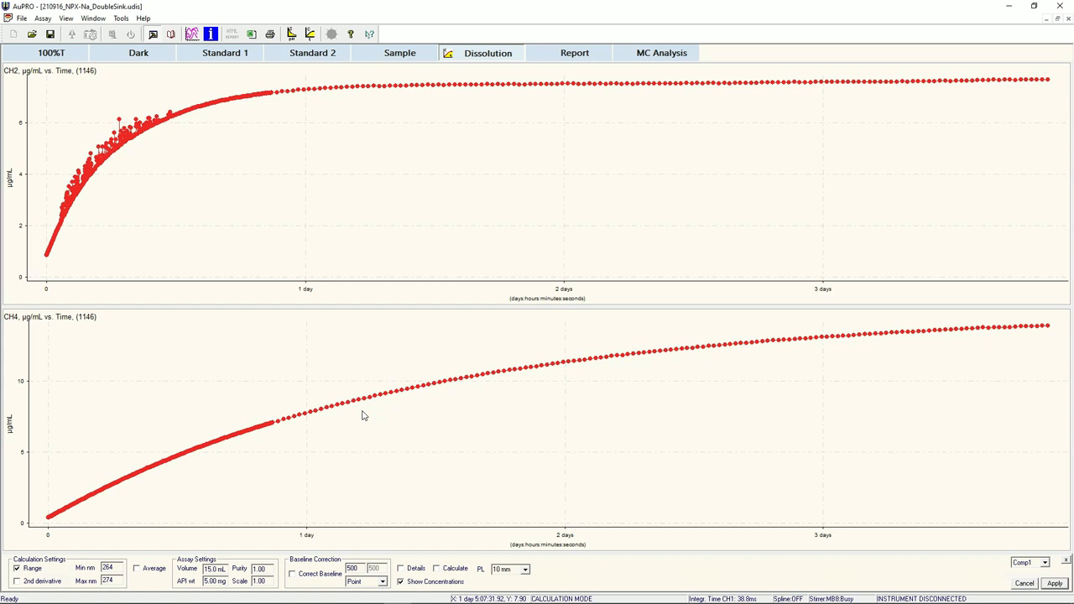
mouse_move(633, 446)
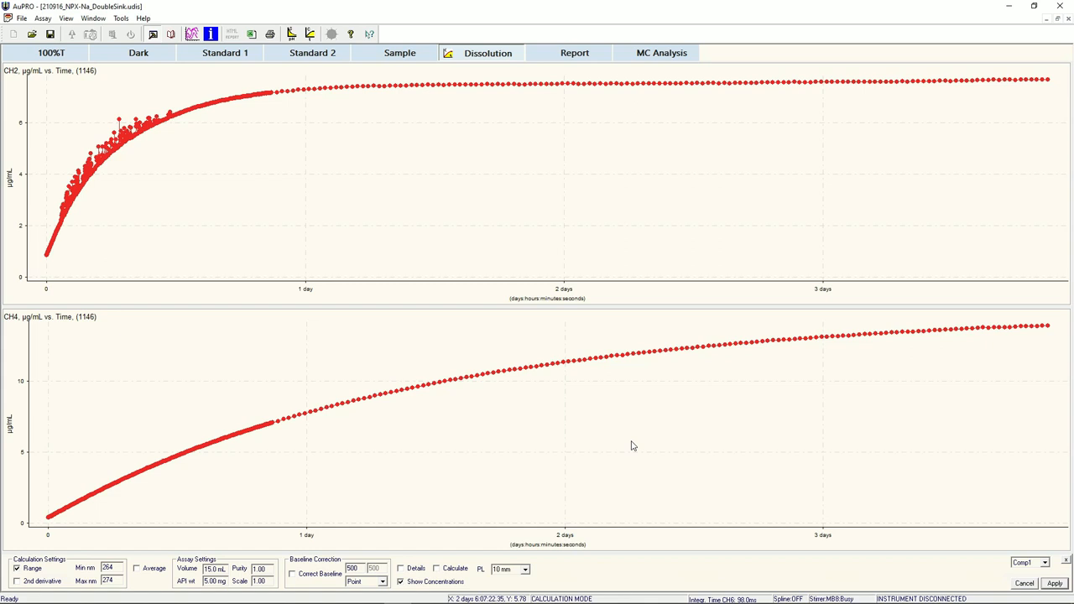
mouse_move(564, 370)
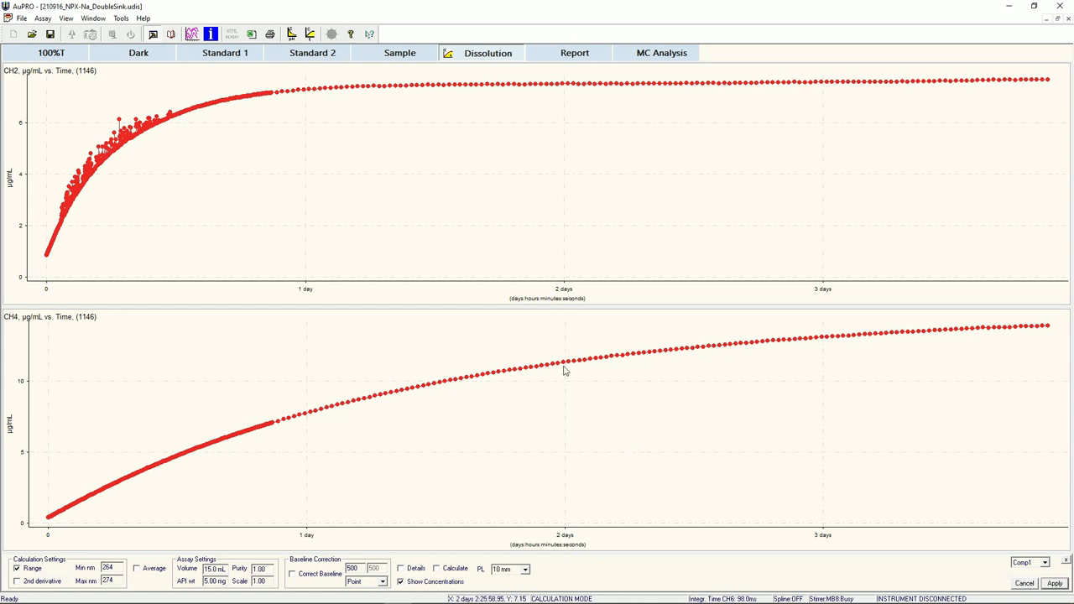